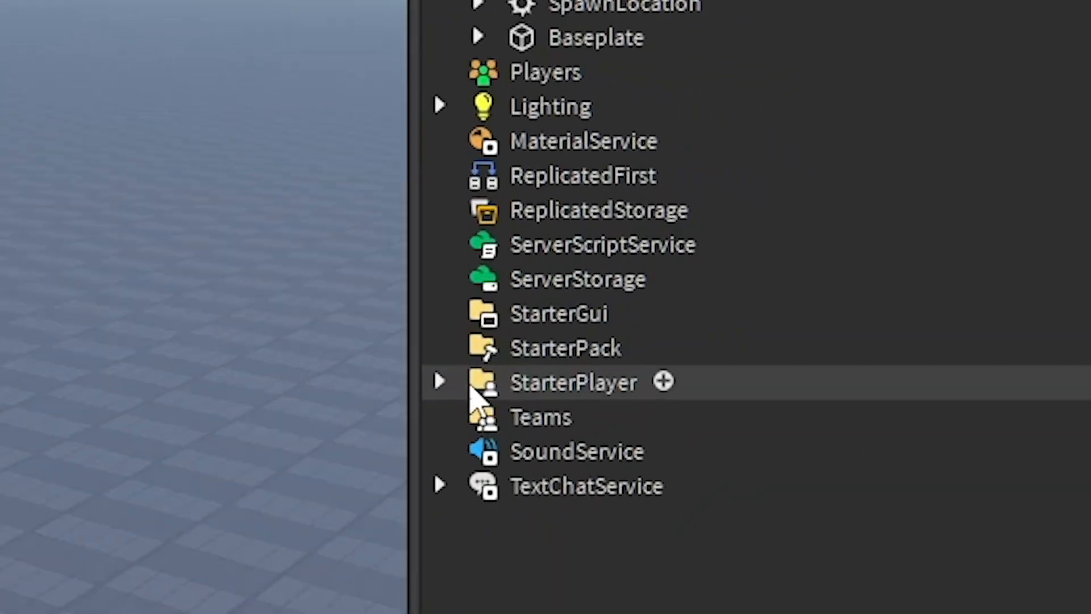
Insert a new Script into StarterCharacterScripts under StarterPlayer and have it open for editing.
click(439, 382)
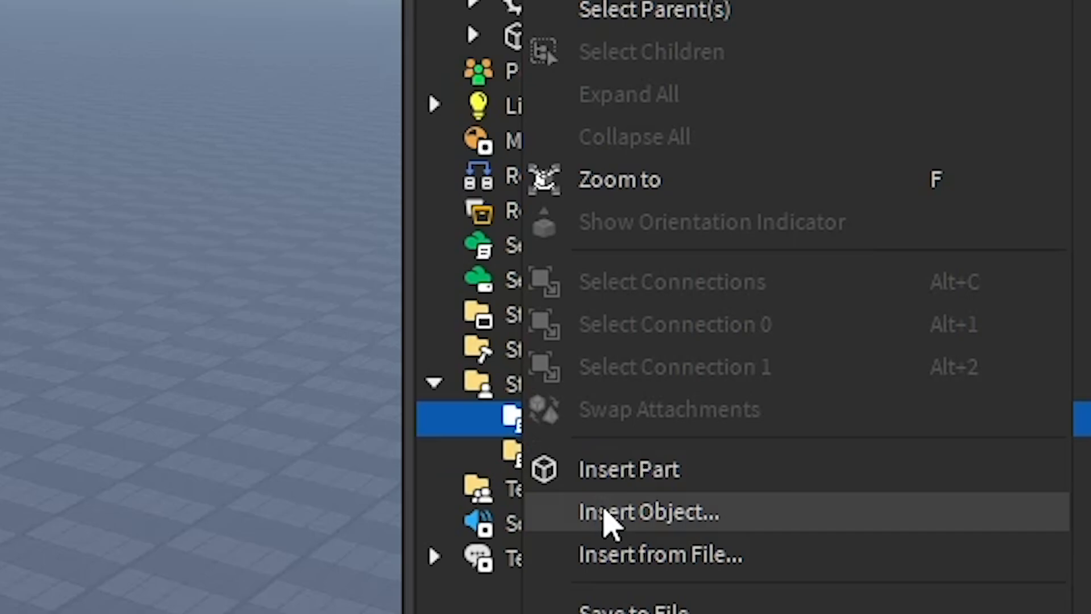
click(648, 512)
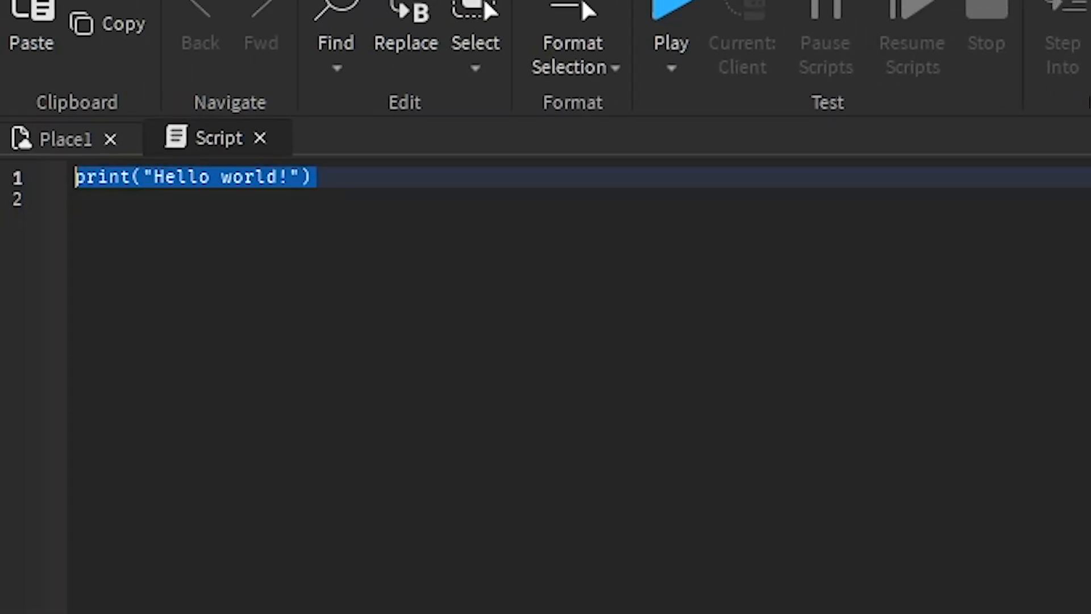
Replace the hello-world line with local root = script.Parent:WaitForChild('HumanoidRootPart').
key(Delete)
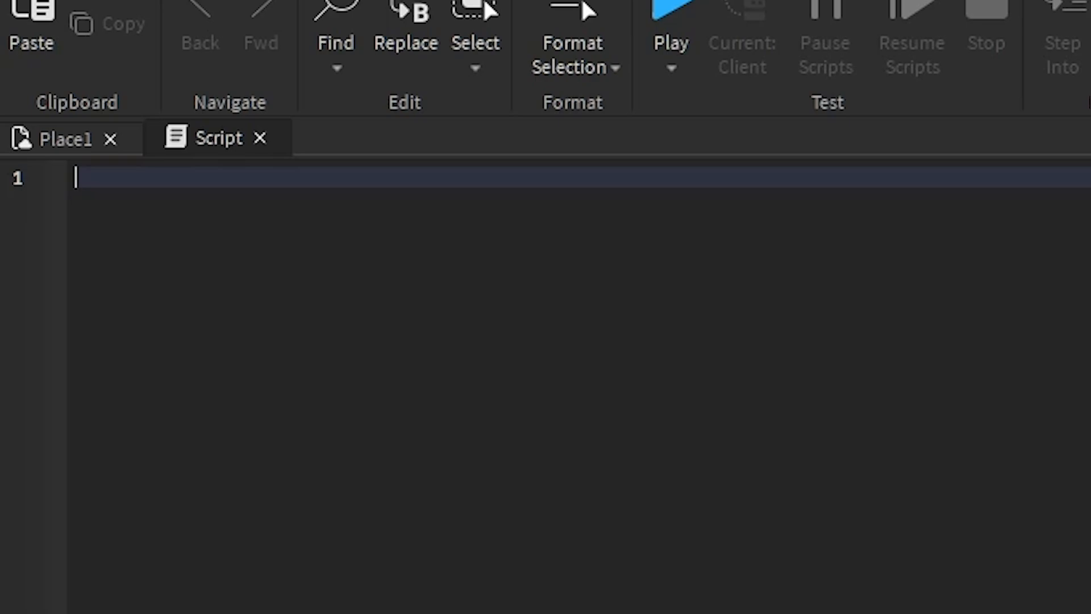
text(local root = script.Parent:WaitForChild('H)
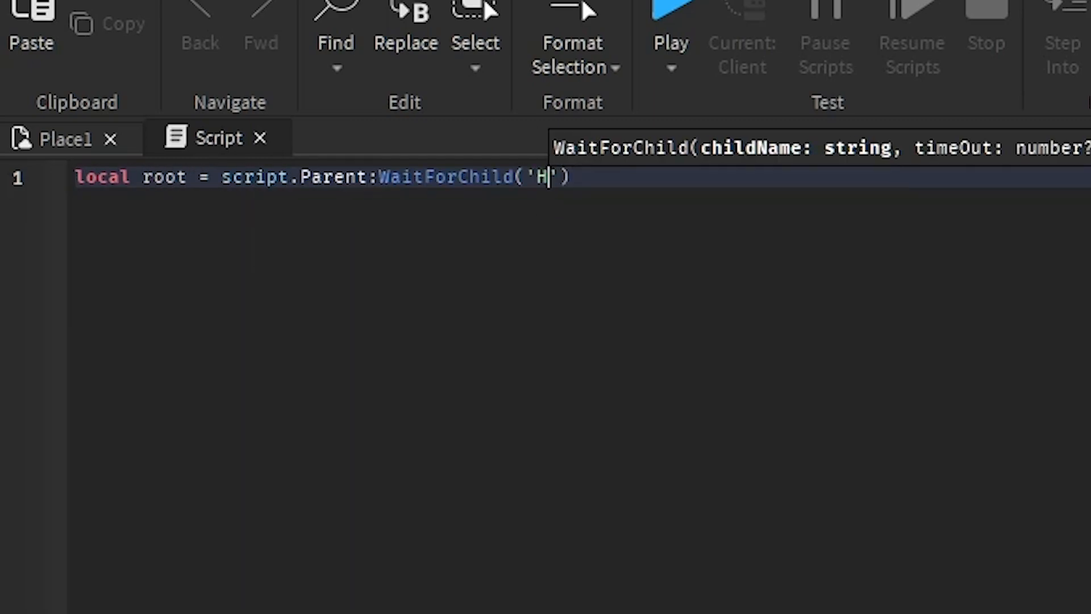
text(umanoidRootPart)
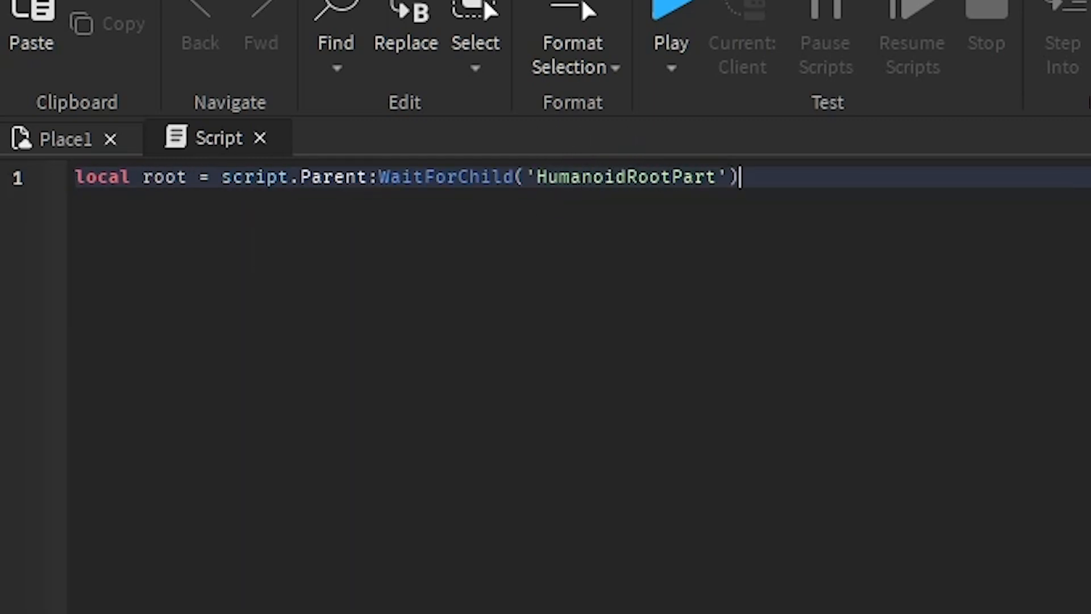
key(Enter)
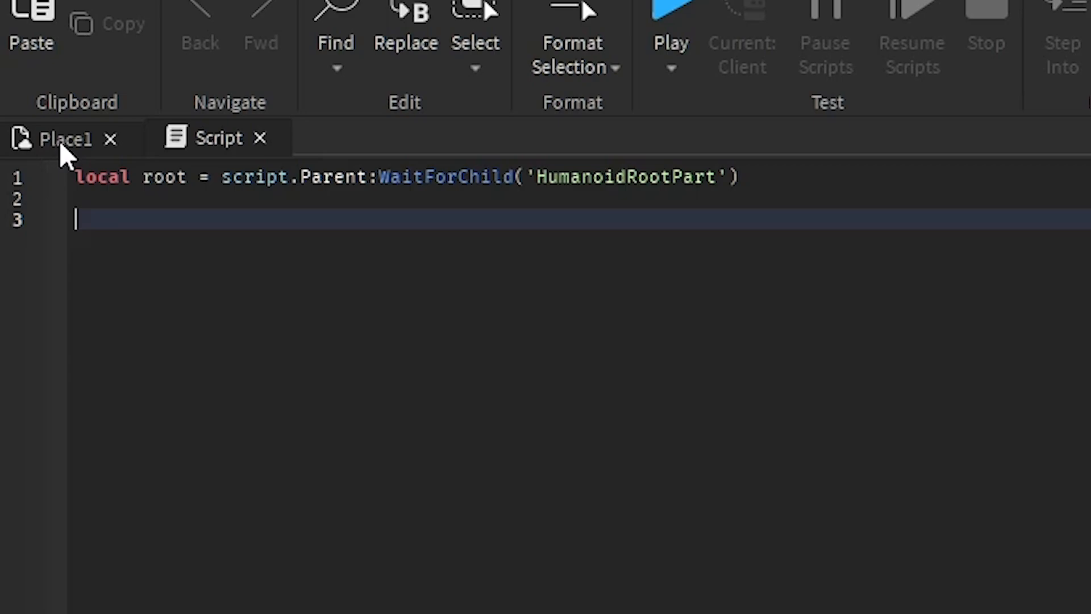
Insert a Trail into the Workspace Part beside its two Attachments, then return to the script.
click(61, 139)
text(t)
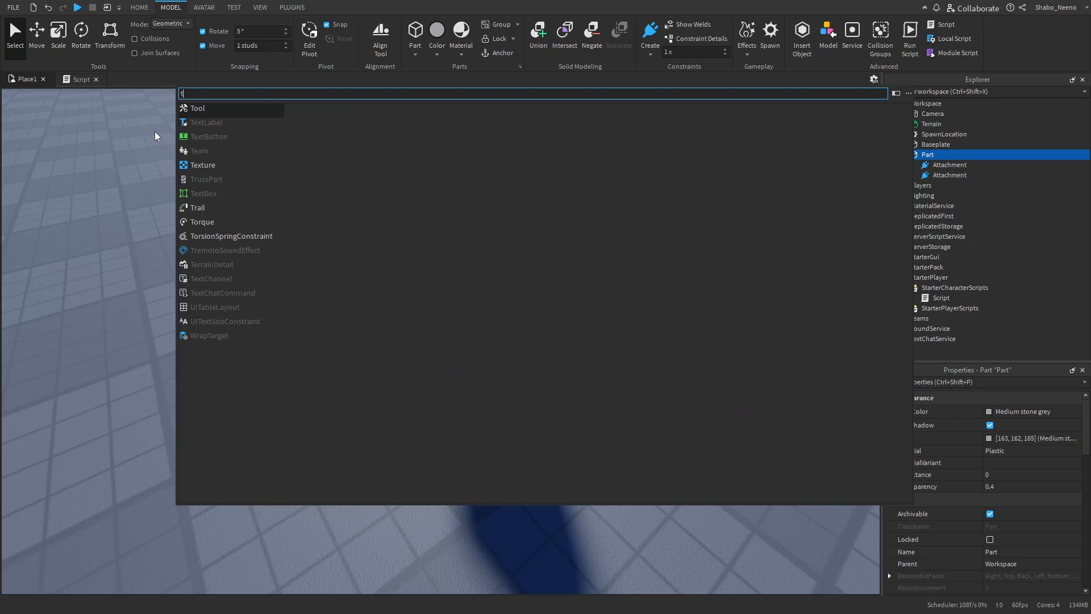
click(198, 207)
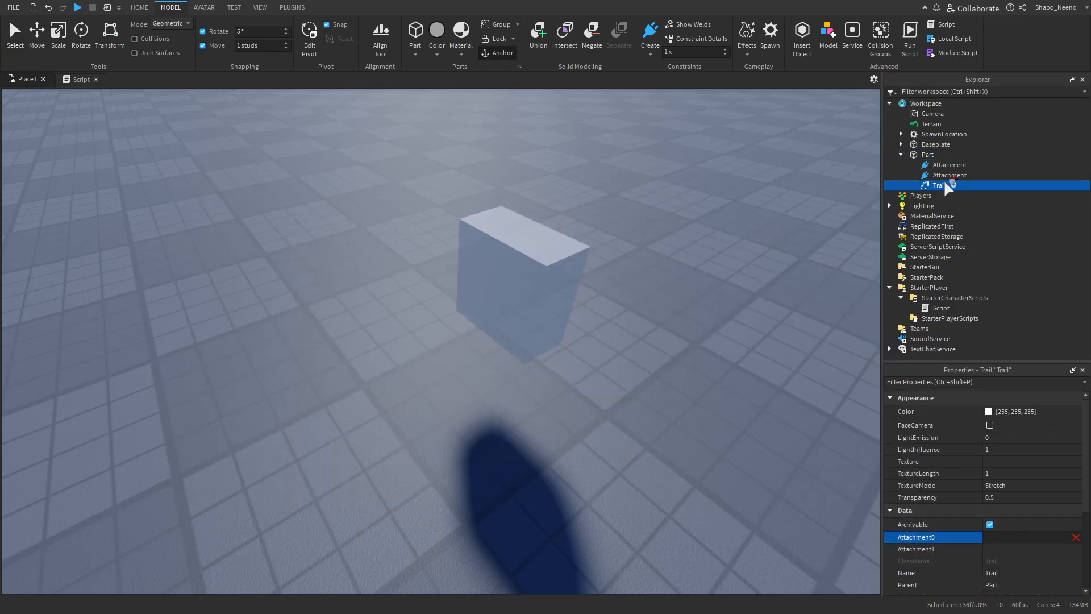
click(927, 154)
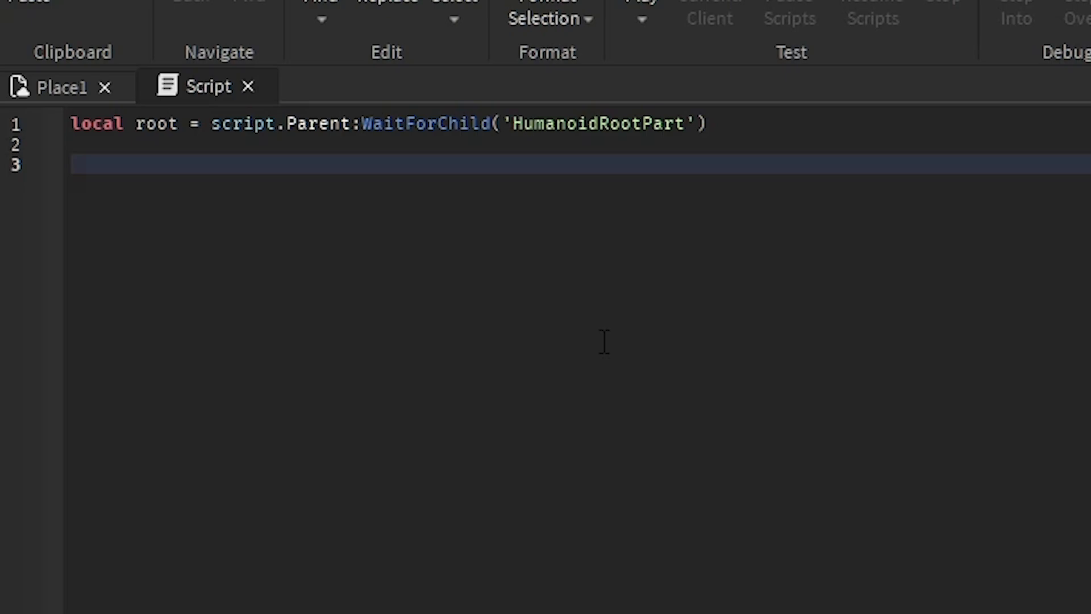
Create attachments a0 and a1 at CFrame ±root.Size.Y/2, both parented to root.
text(local a)
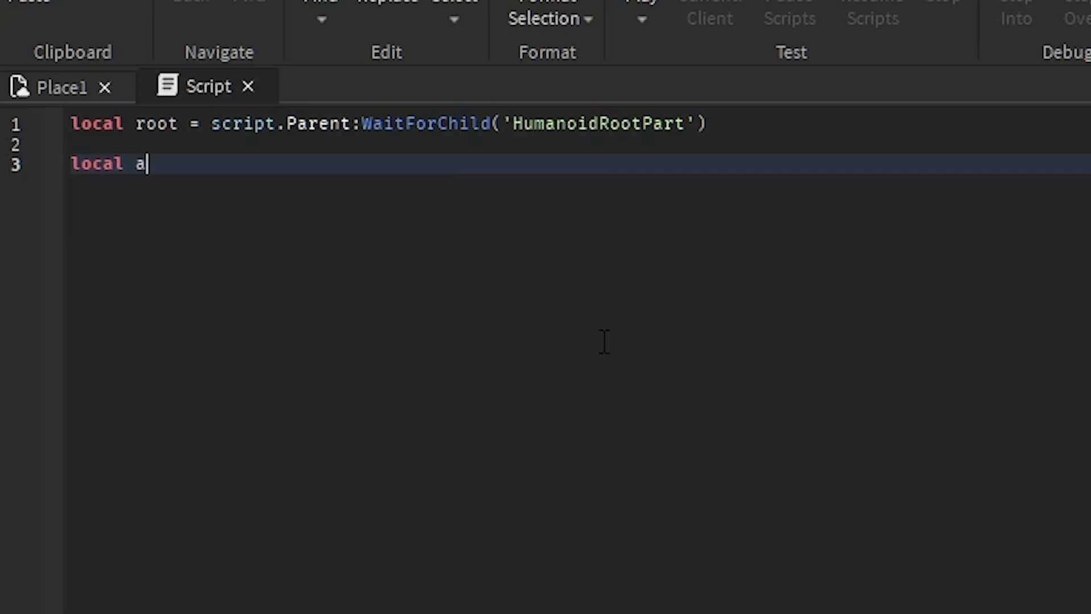
text(0,a1 = Instance.new('Attachment'),)
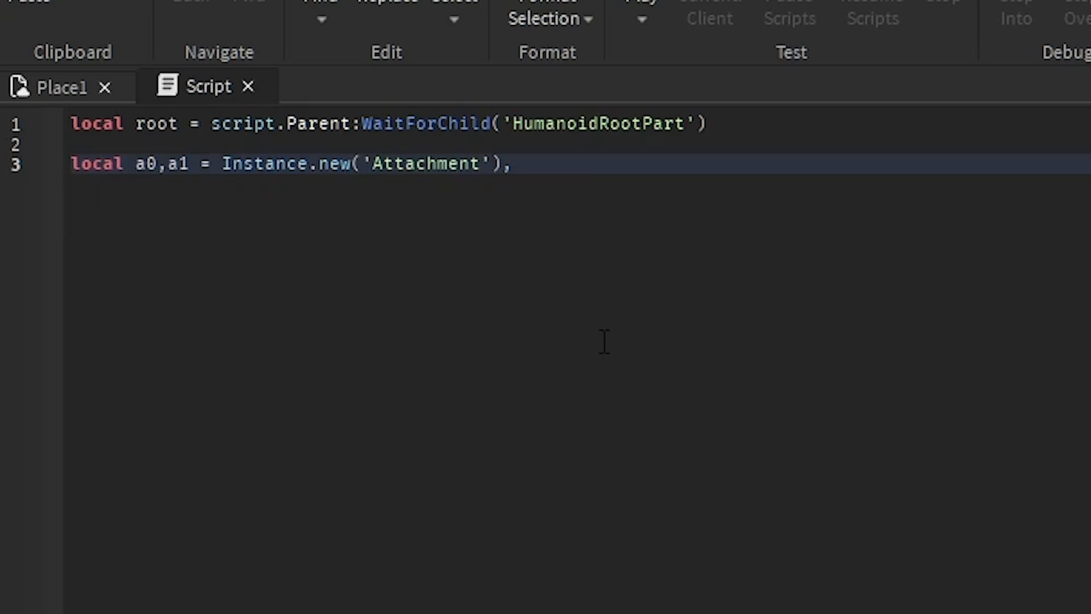
text(Instance.new('Attachment'))
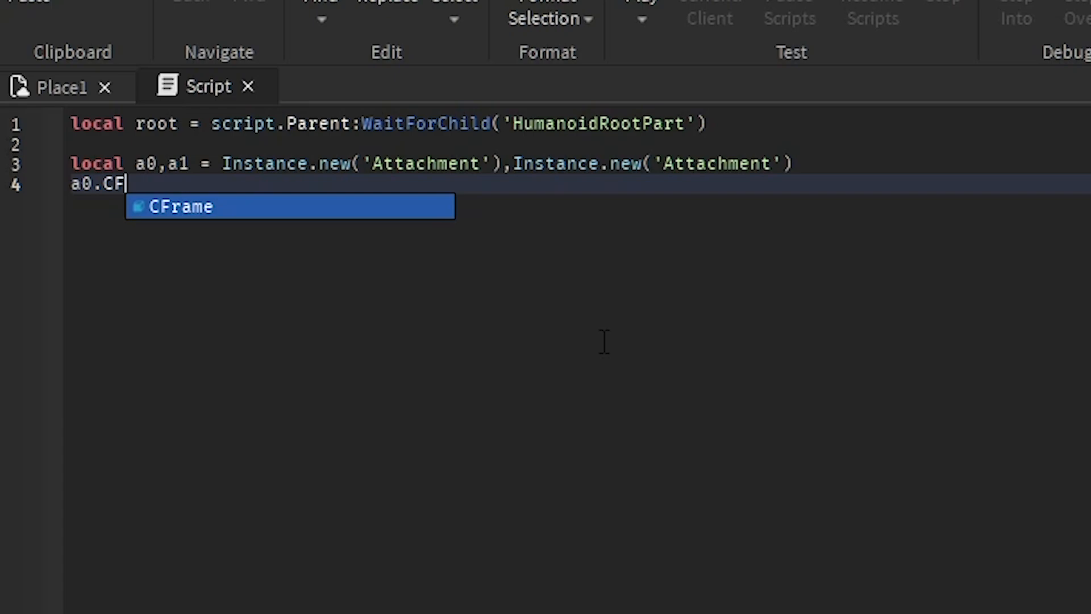
text(rame = CFrame.new()
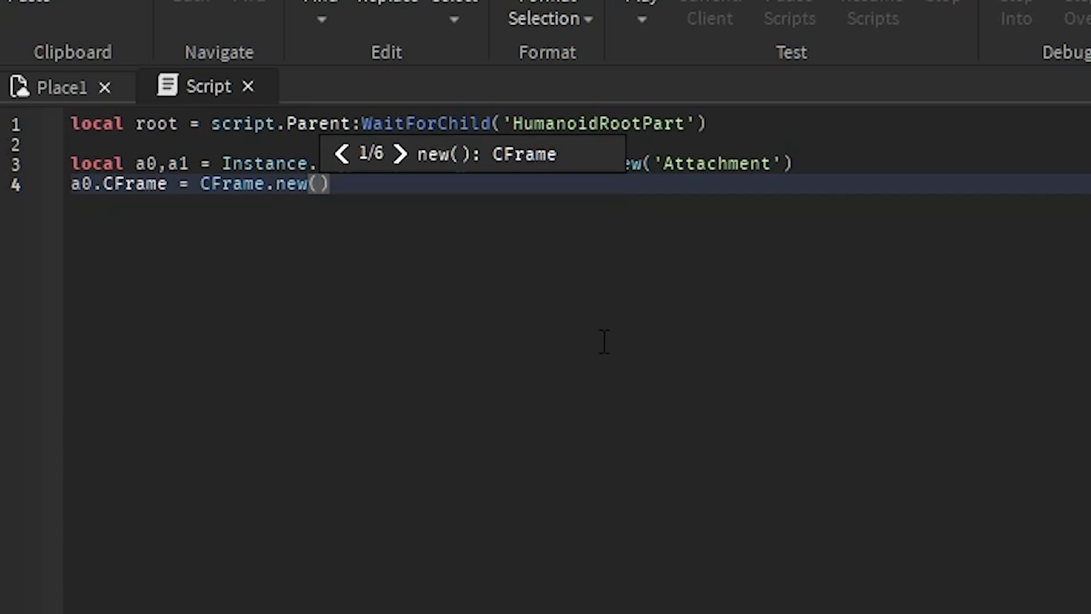
text(0,root.Size.Y/2,0)
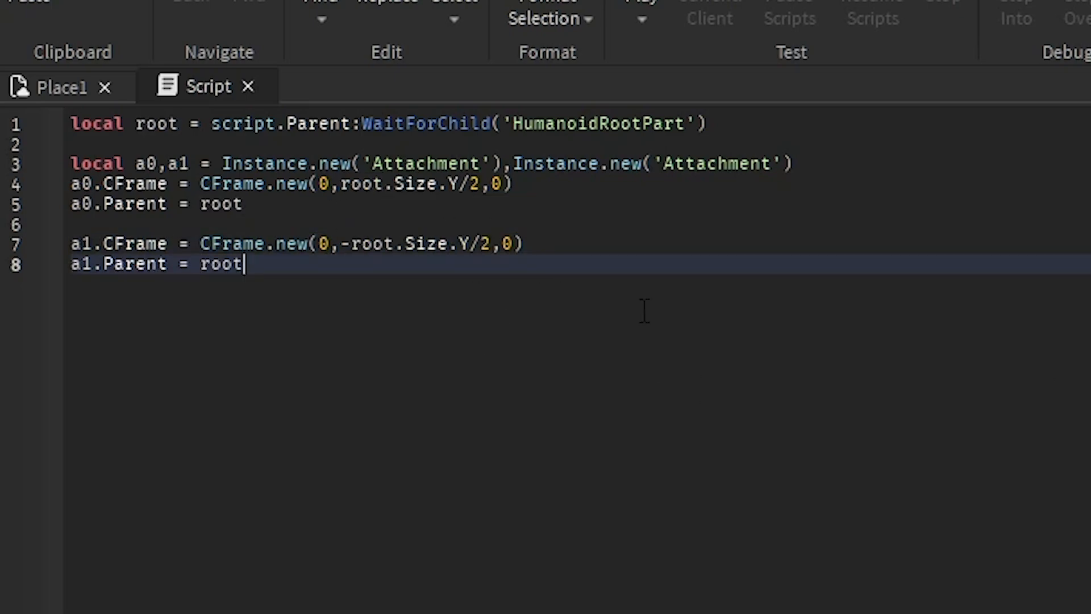
Create a Trail with Attachment0 = a0 and Attachment1 = a1, then start a play test.
key(Enter)
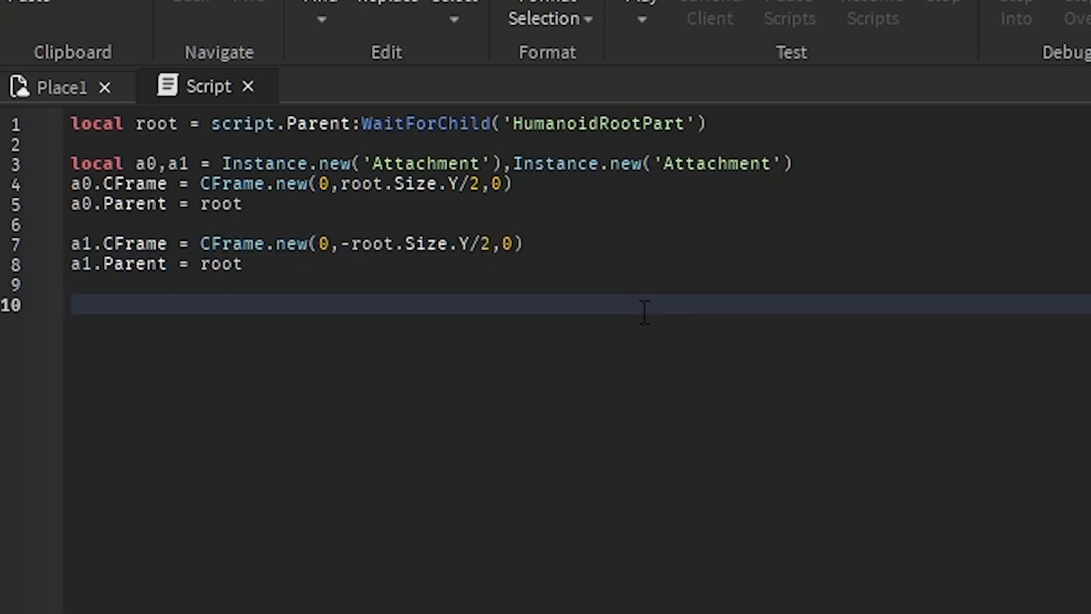
text(local)
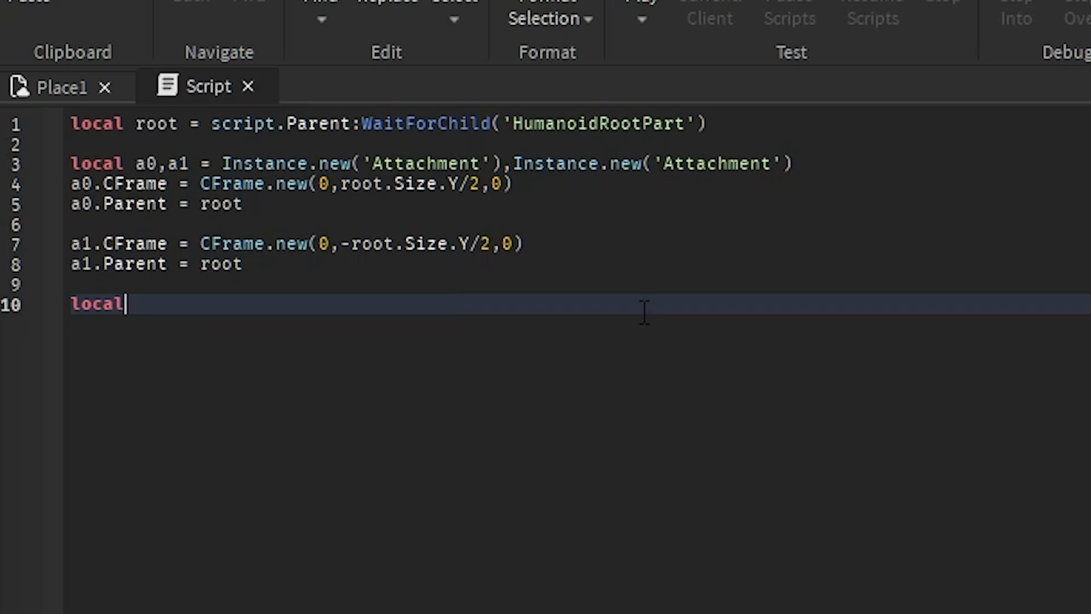
text(trail = Instance.new('Trail'))
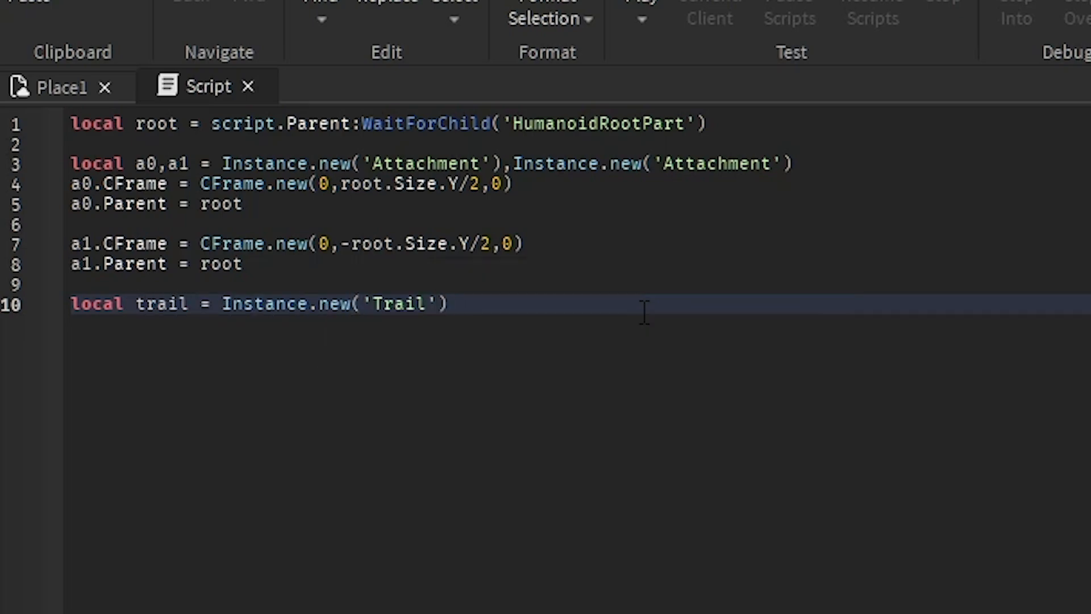
text(trail.Attachment0 = a0)
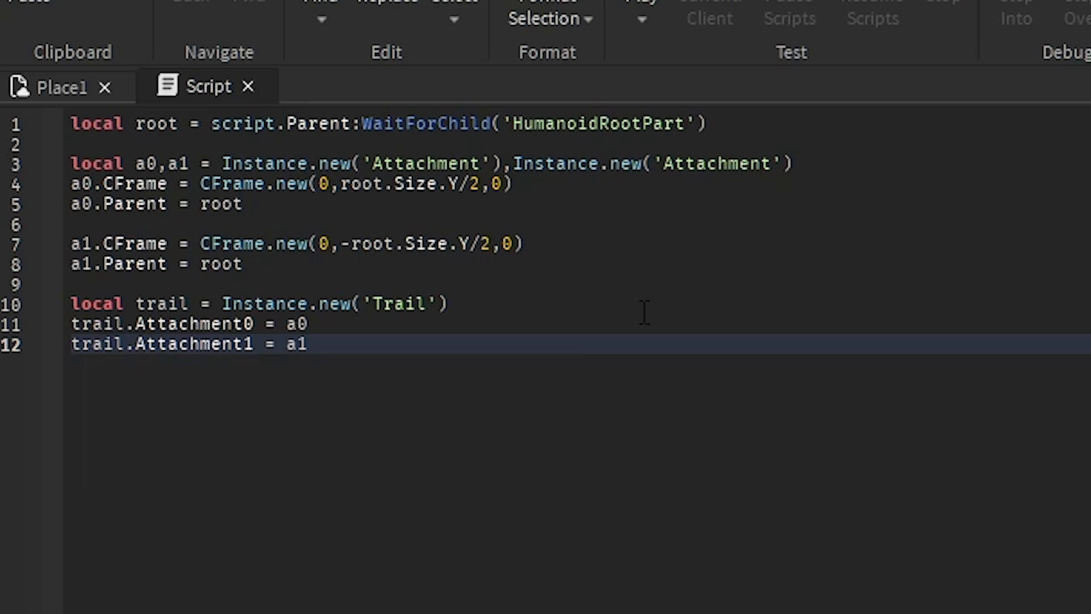
text(trail)
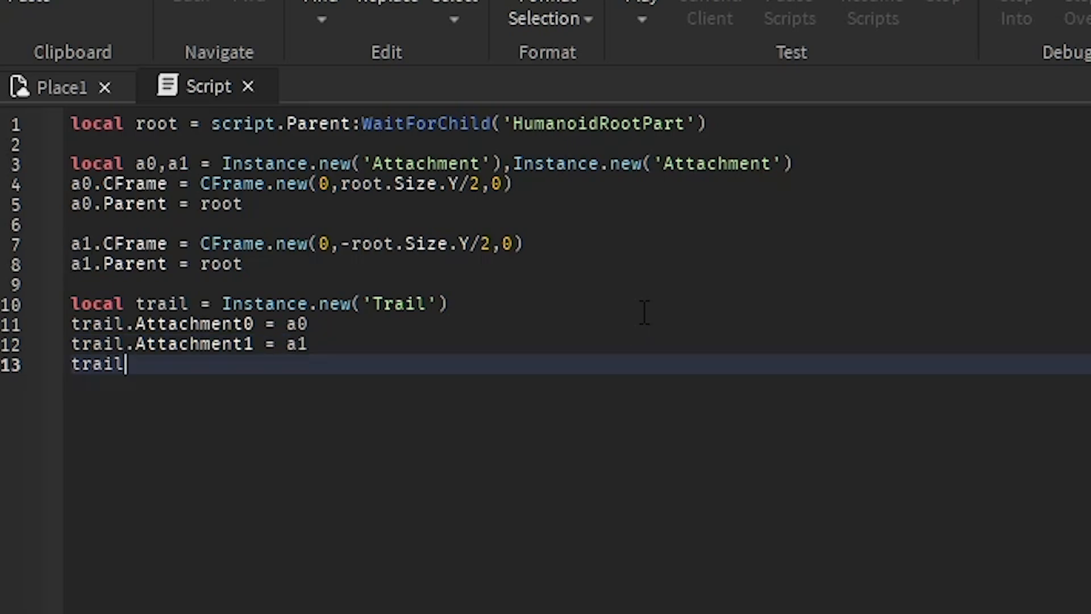
click(45, 84)
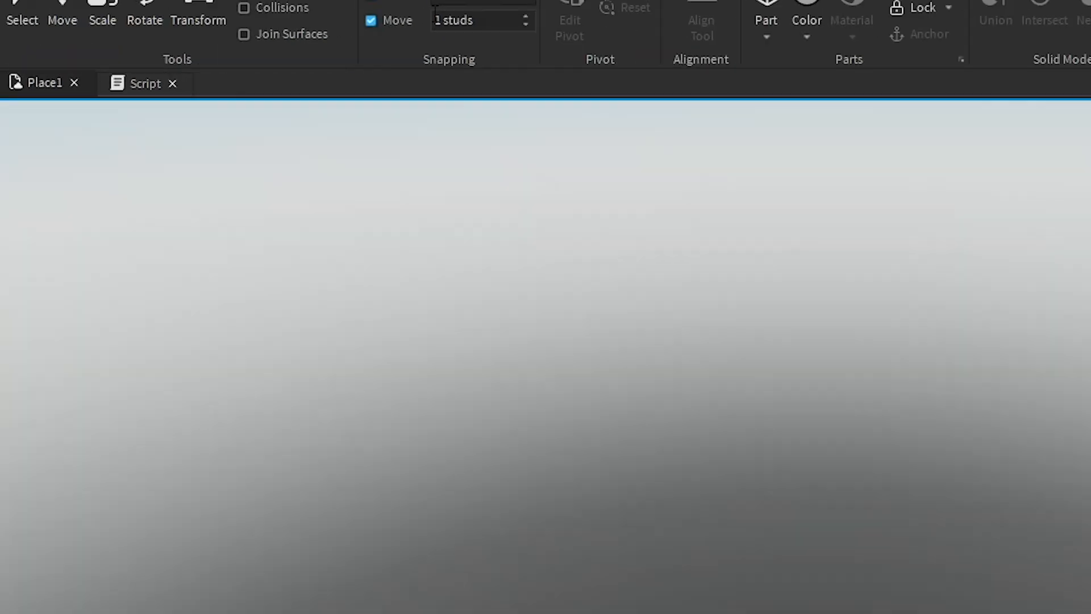